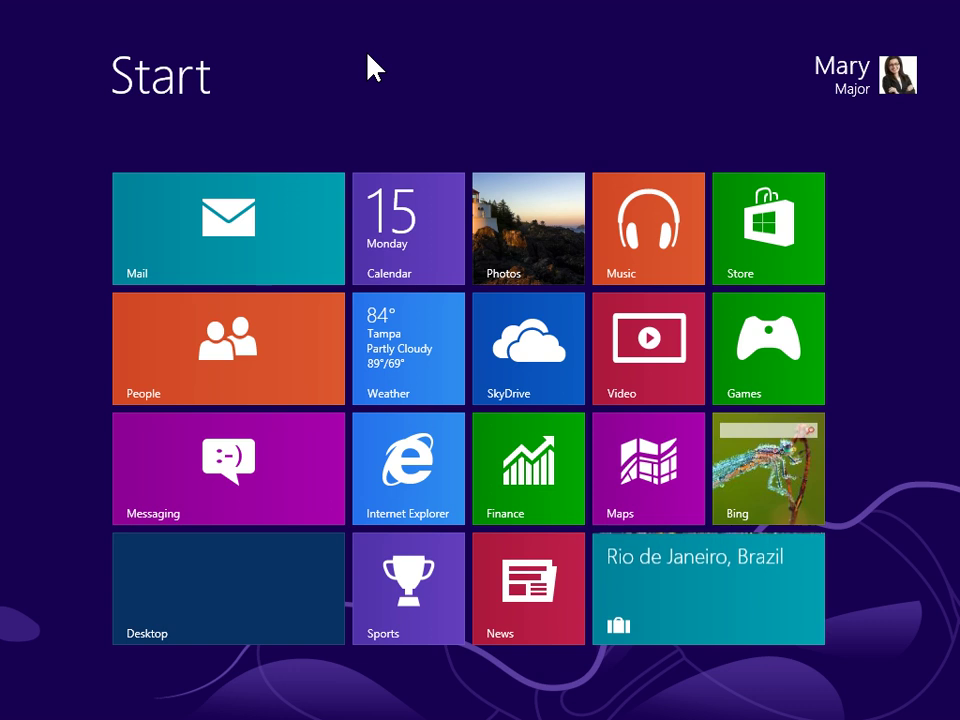
mouse_move(489, 62)
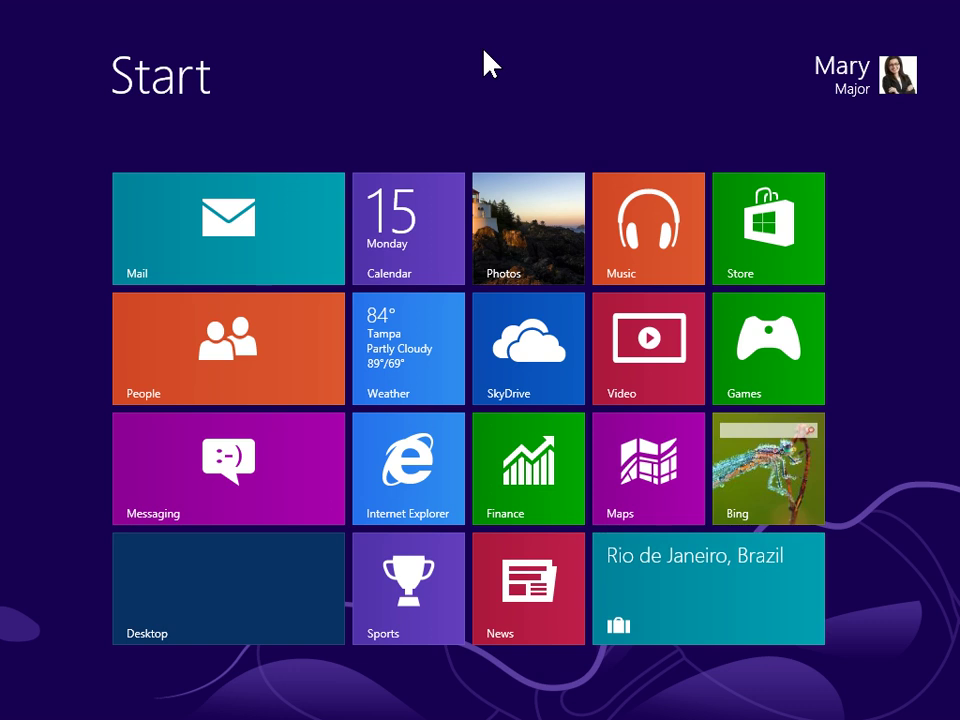
mouse_move(948, 50)
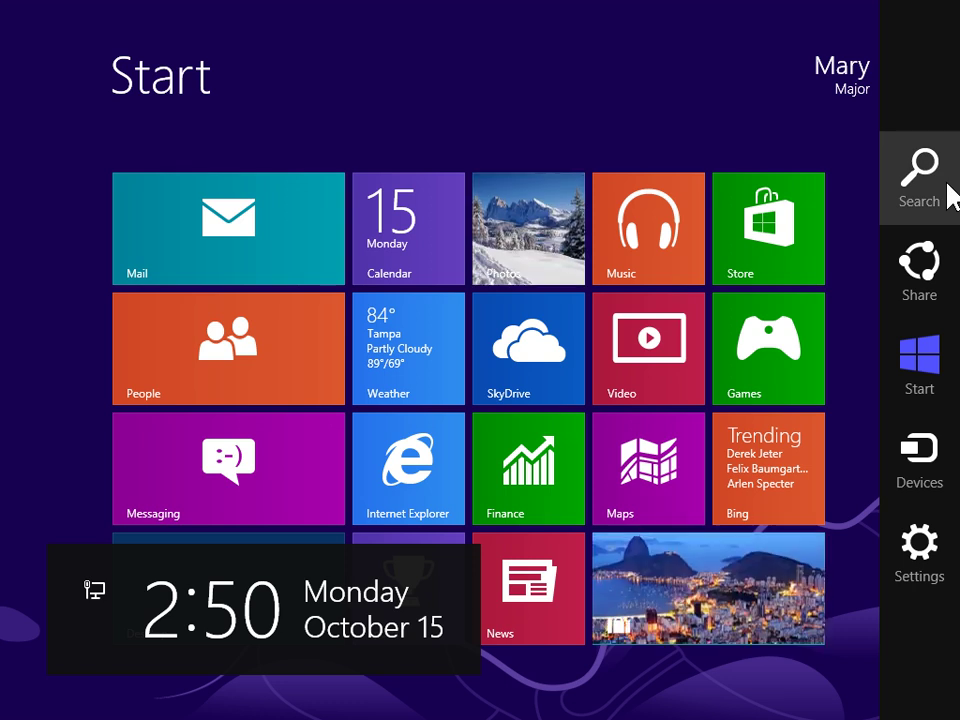
Step: Search the installed apps from the charms bar and launch Control Panel
left_click(918, 175)
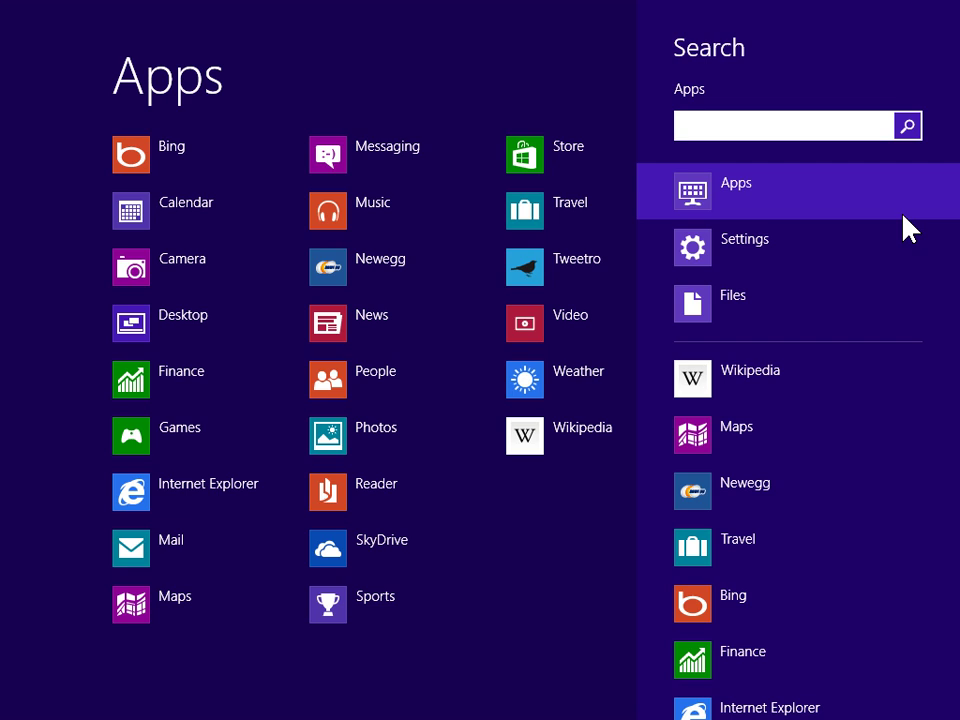
left_click(785, 125)
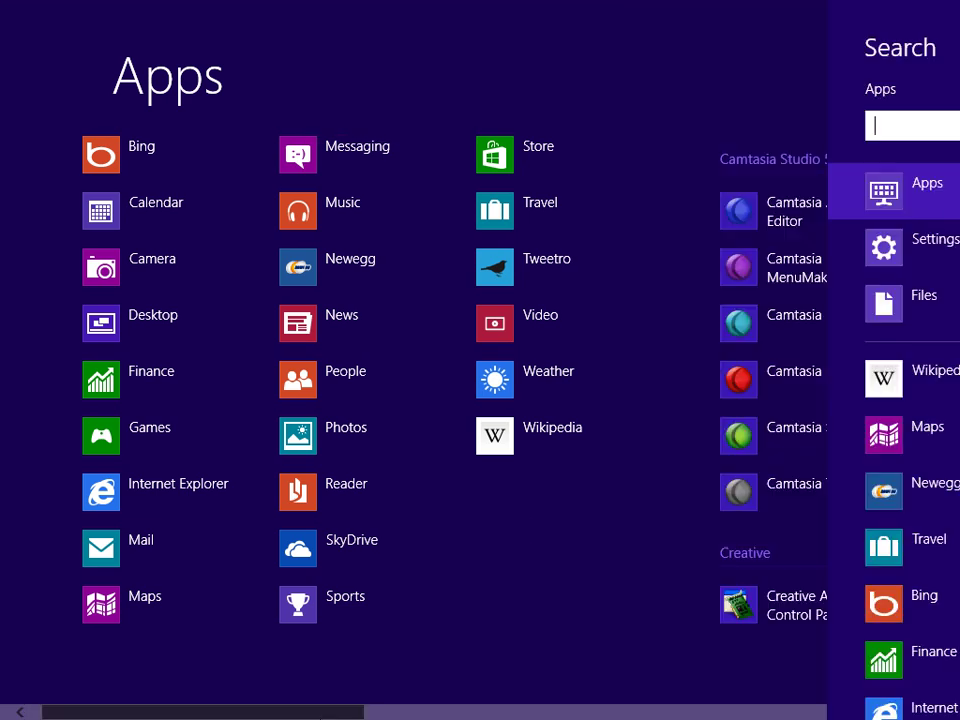
scroll("right", 3)
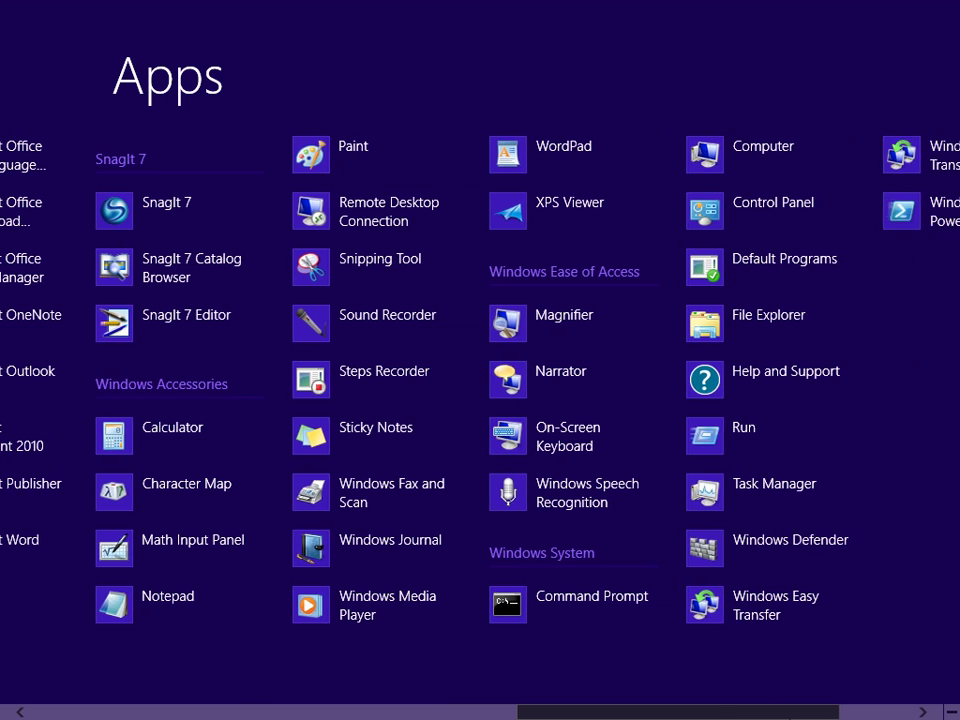
left_click(775, 202)
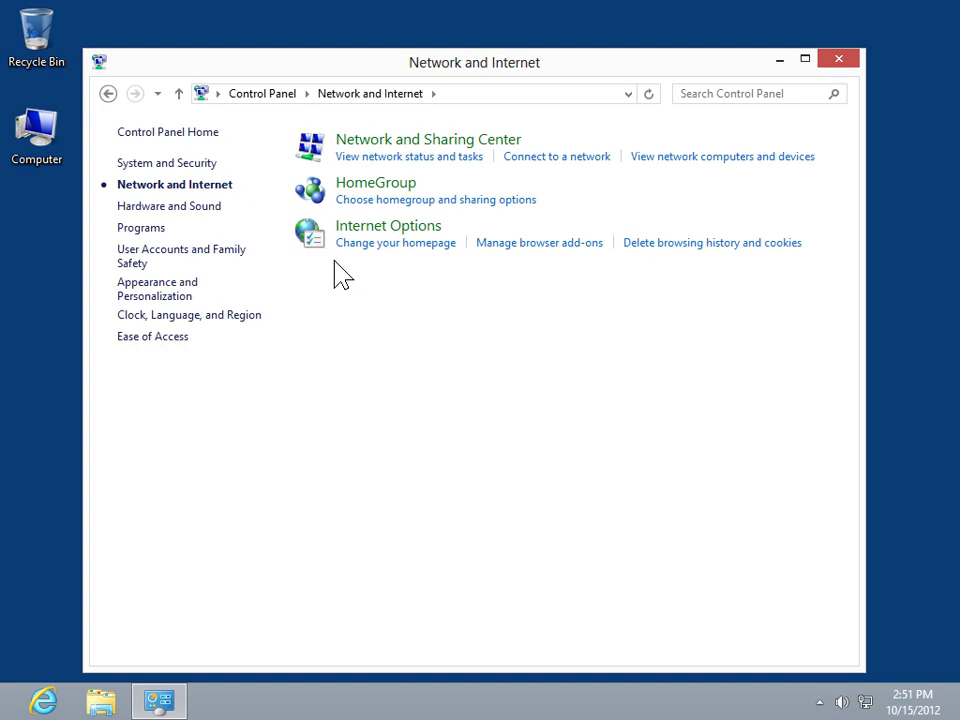
mouse_move(395, 250)
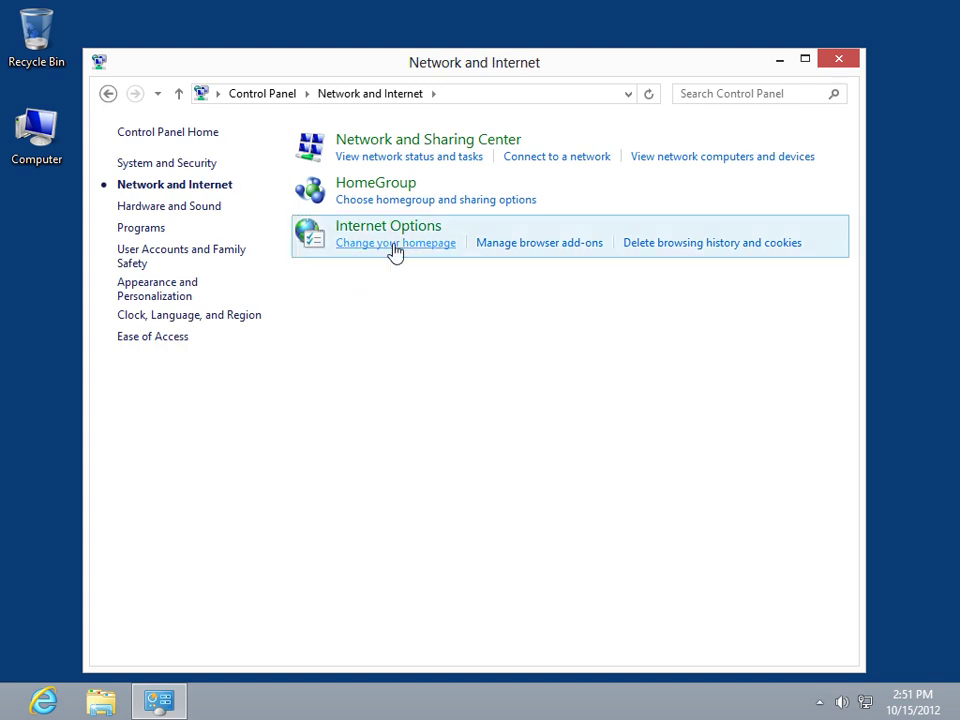
Step: Open Internet Options from Network and Internet and show its Security tab
left_click(396, 242)
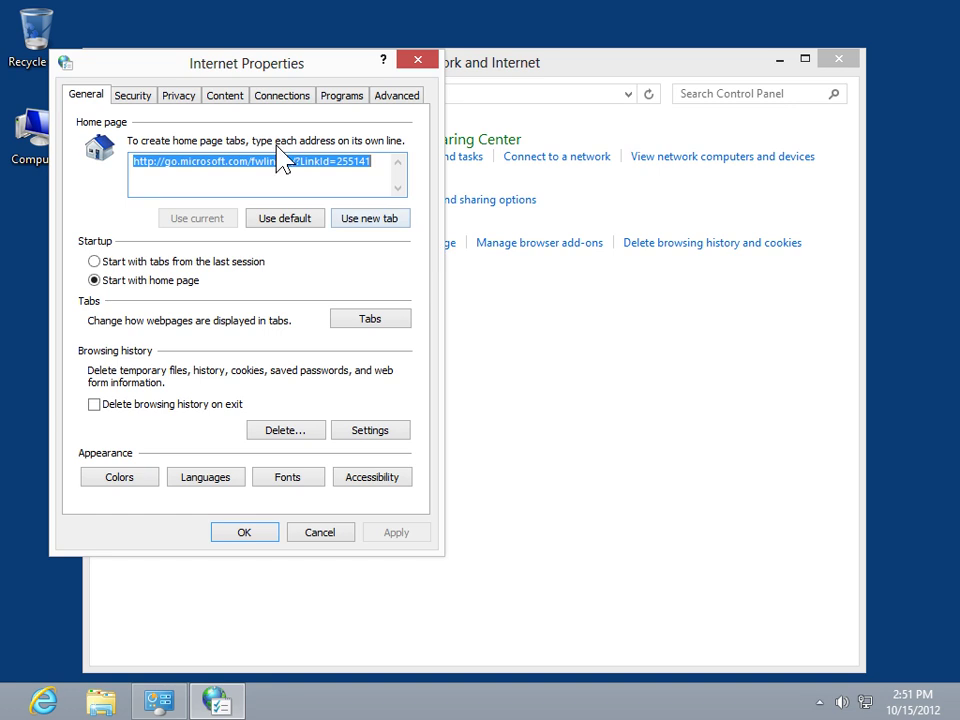
left_click(132, 95)
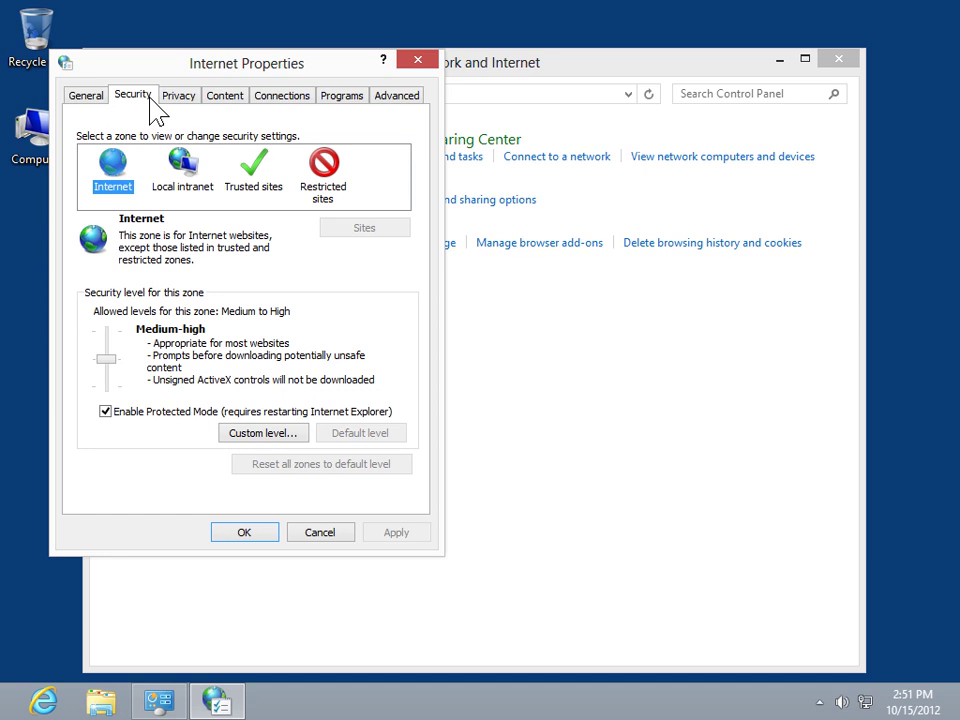
mouse_move(190, 190)
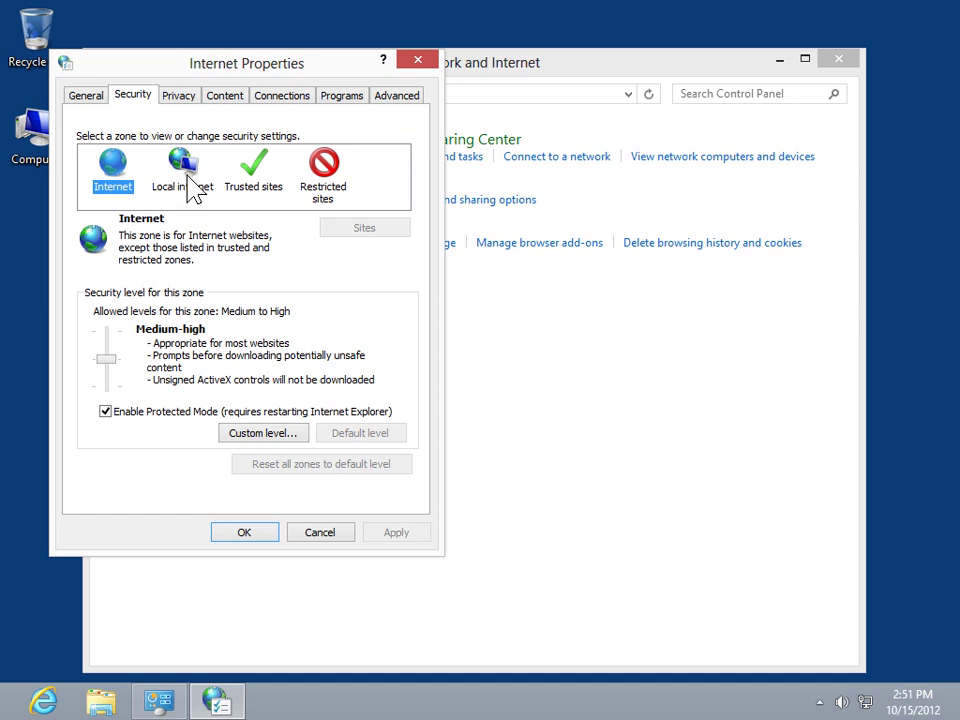
Step: Select the Local intranet zone and move its security slider from Medium-low to Medium
left_click(182, 170)
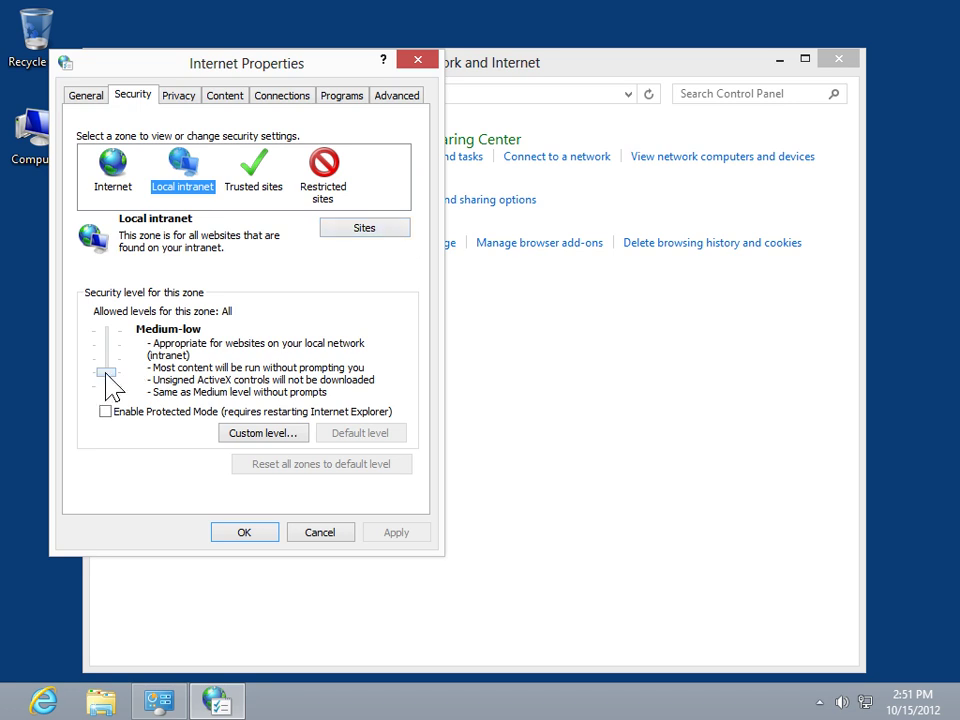
left_click_drag(107, 378, 107, 350)
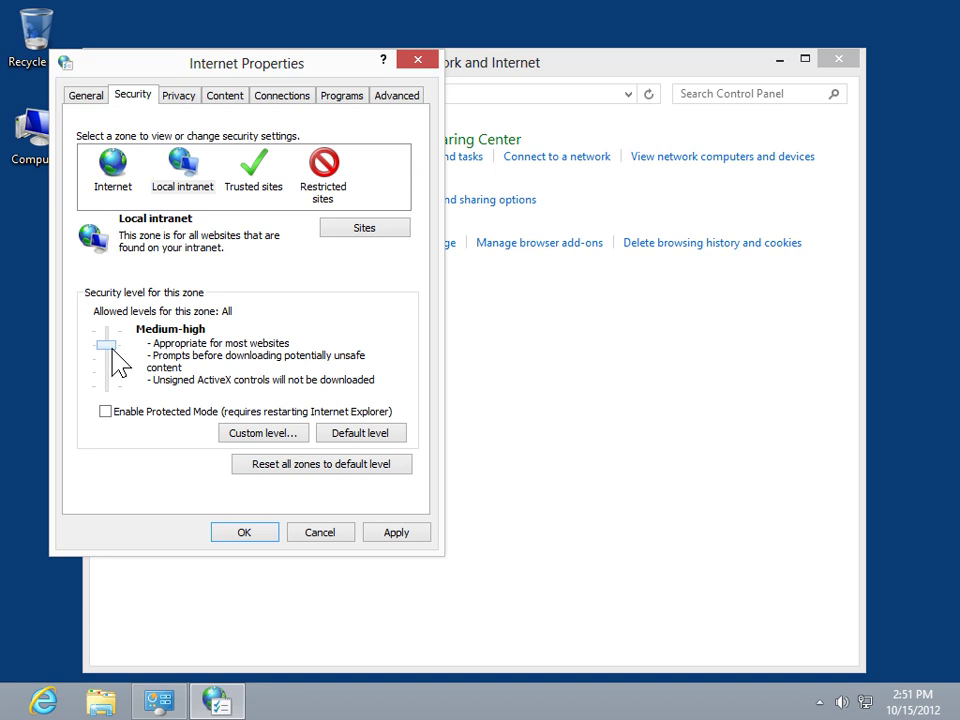
left_click_drag(108, 340, 108, 360)
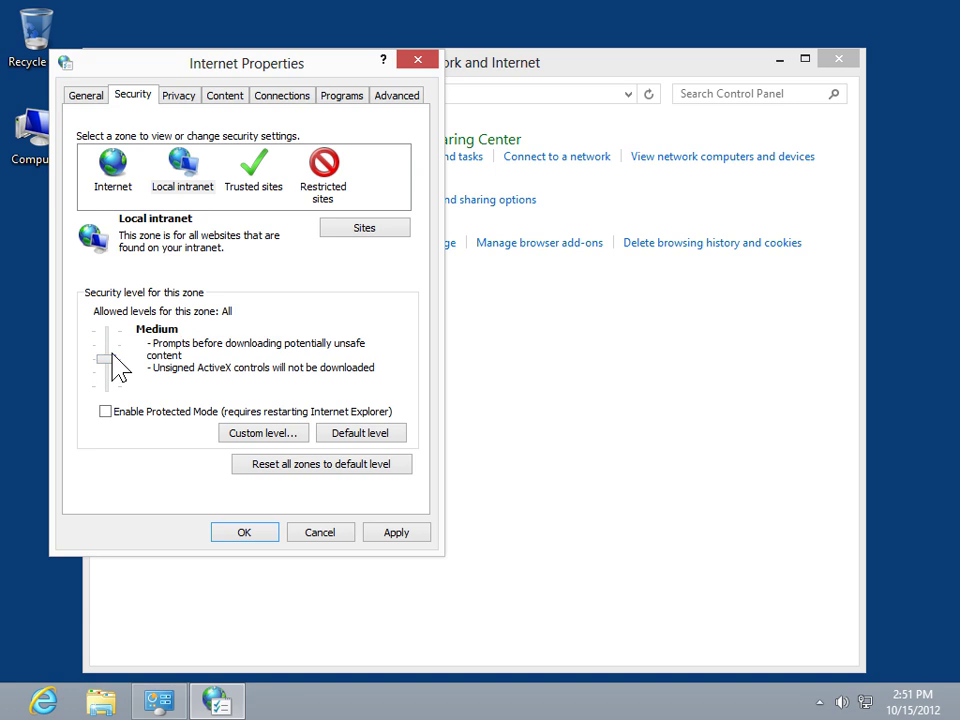